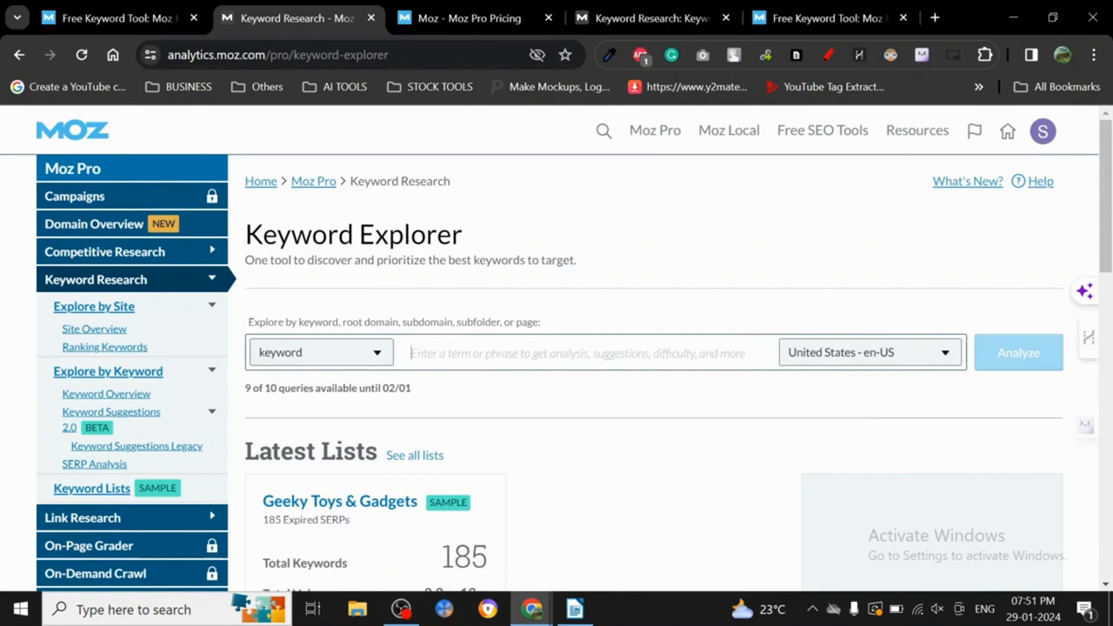
pyautogui.moveTo(233, 317)
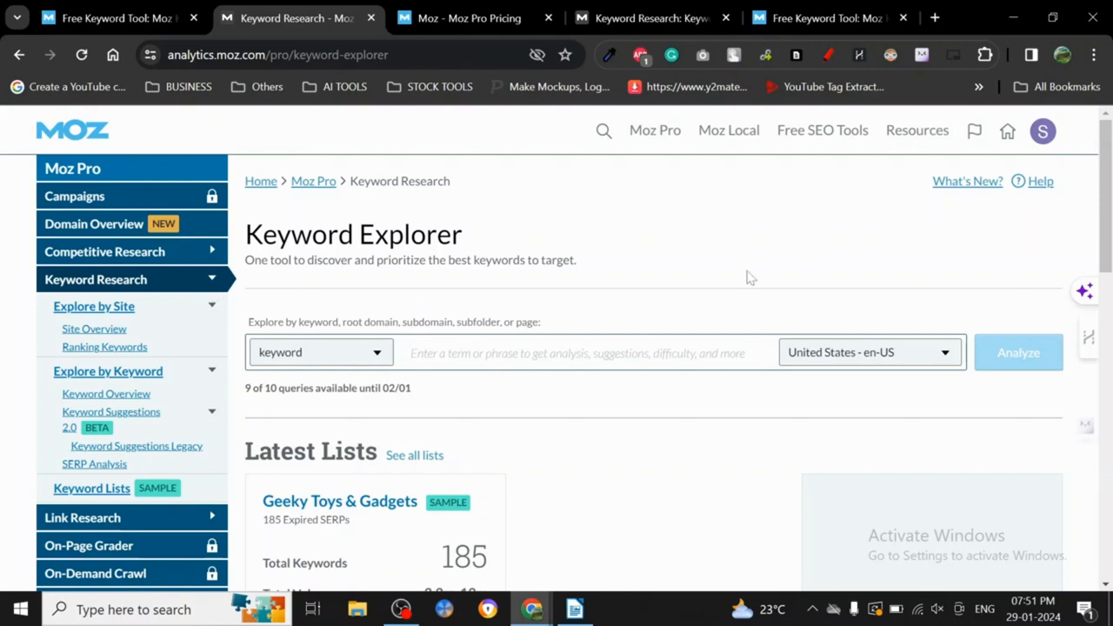
# - Scroll through the Keyword Explorer page before starting a search
pyautogui.scroll(-3)
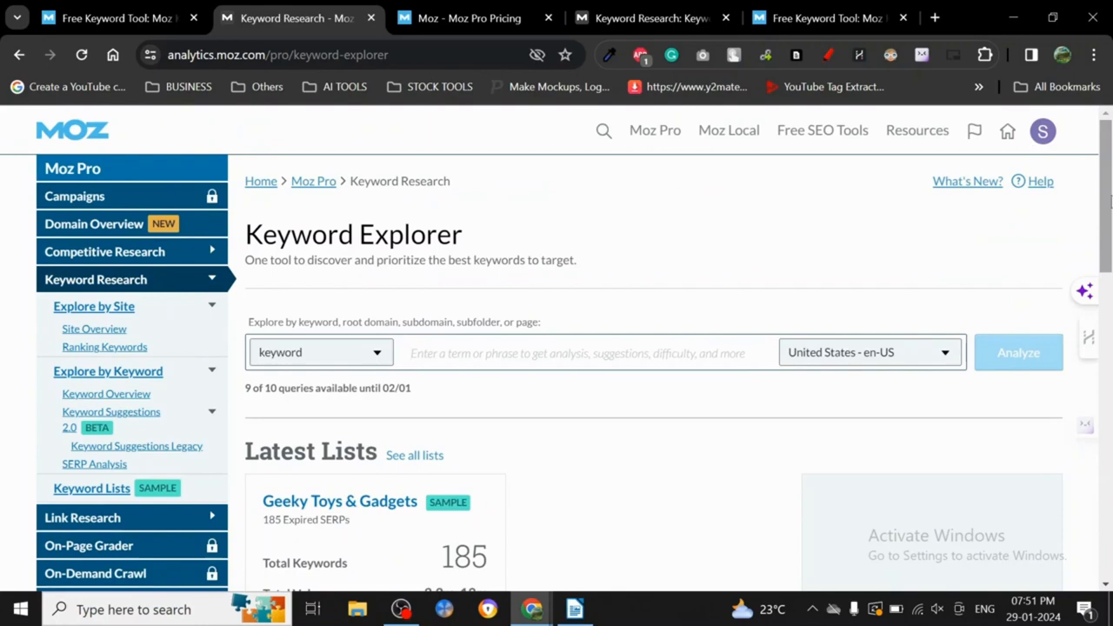
pyautogui.scroll(-3)
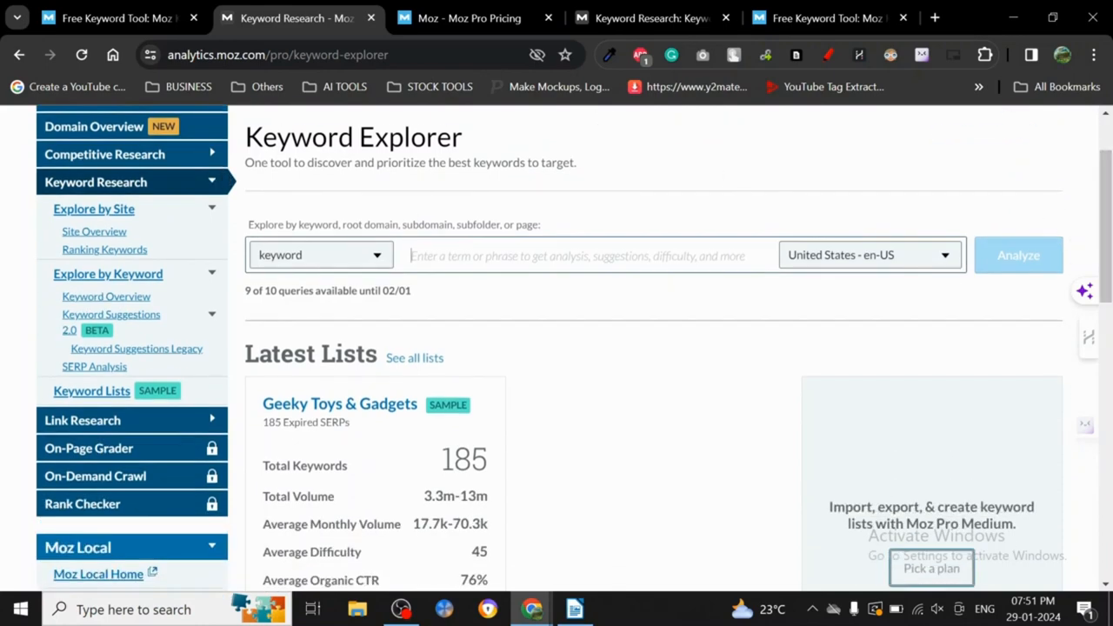
pyautogui.click(579, 256)
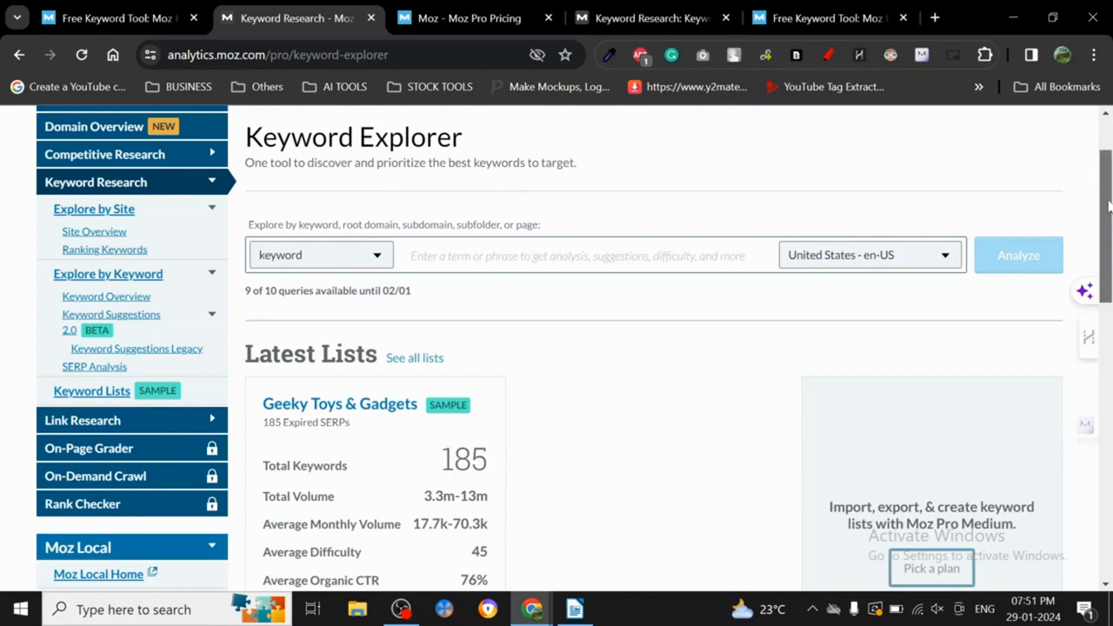
pyautogui.scroll(-3)
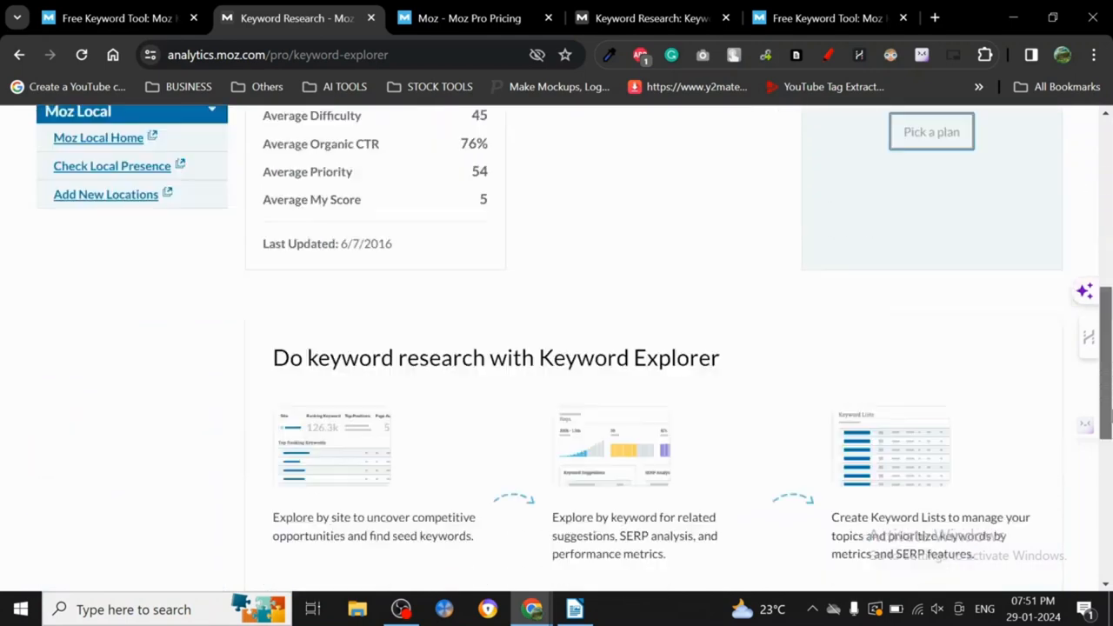
pyautogui.scroll(3)
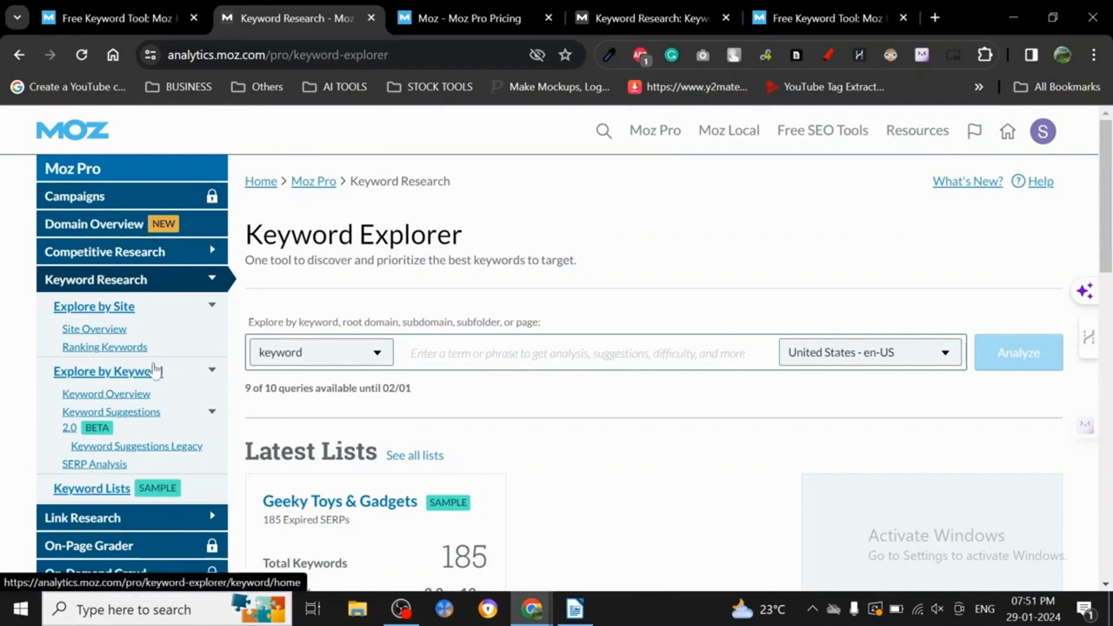
pyautogui.scroll(-3)
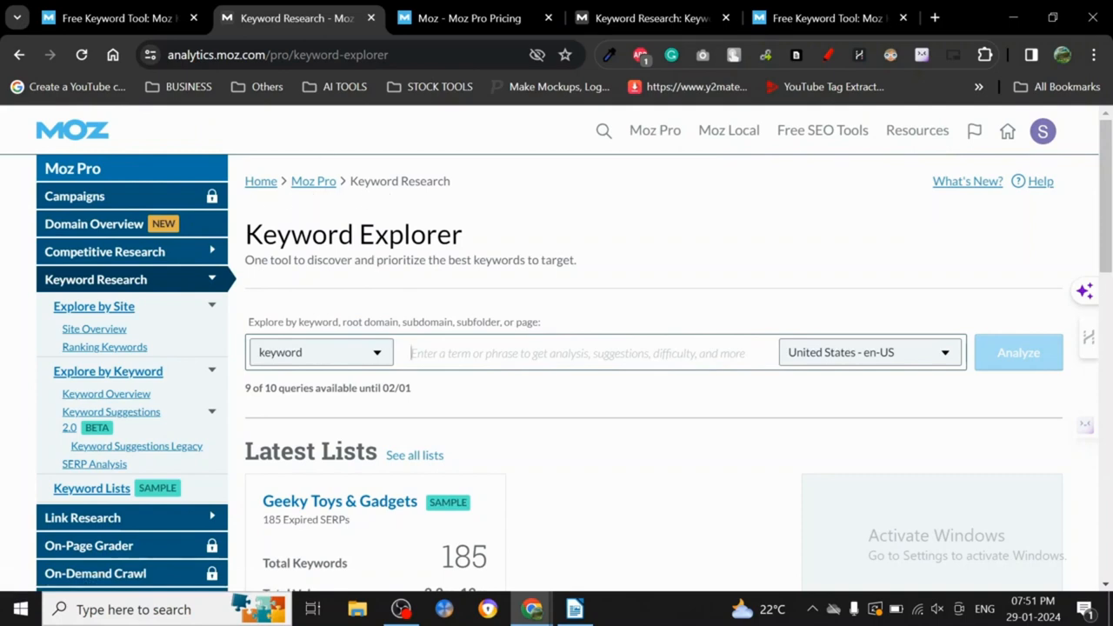
# - Analyze the keyword 'cat' and scroll to its difficulty-72 overview, suggestions and SERP results
pyautogui.write('CA')
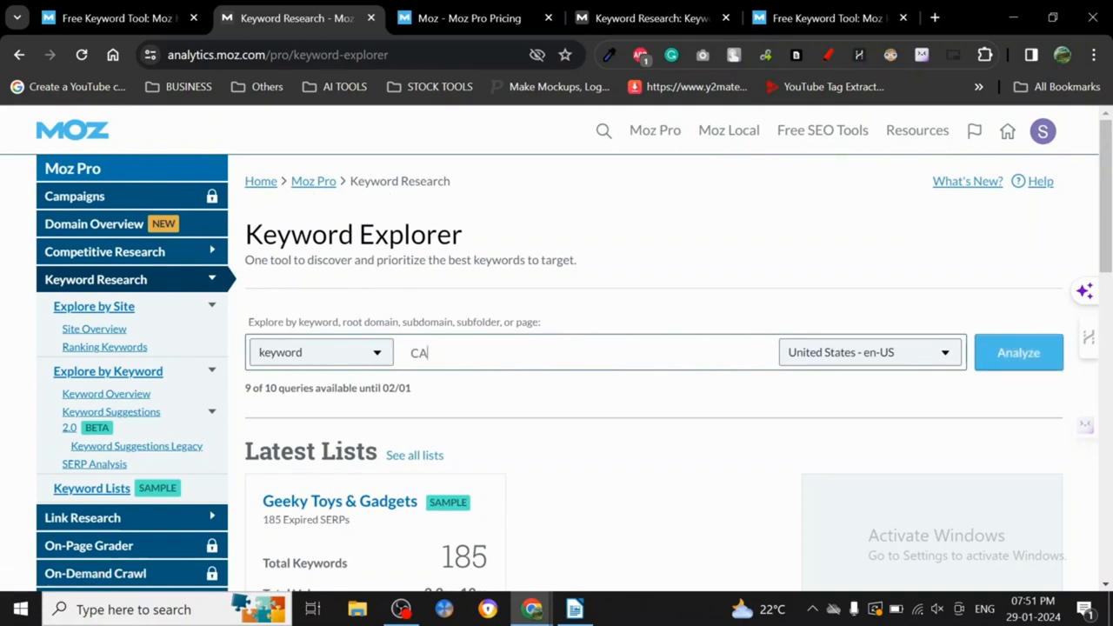
pyautogui.click(1018, 352)
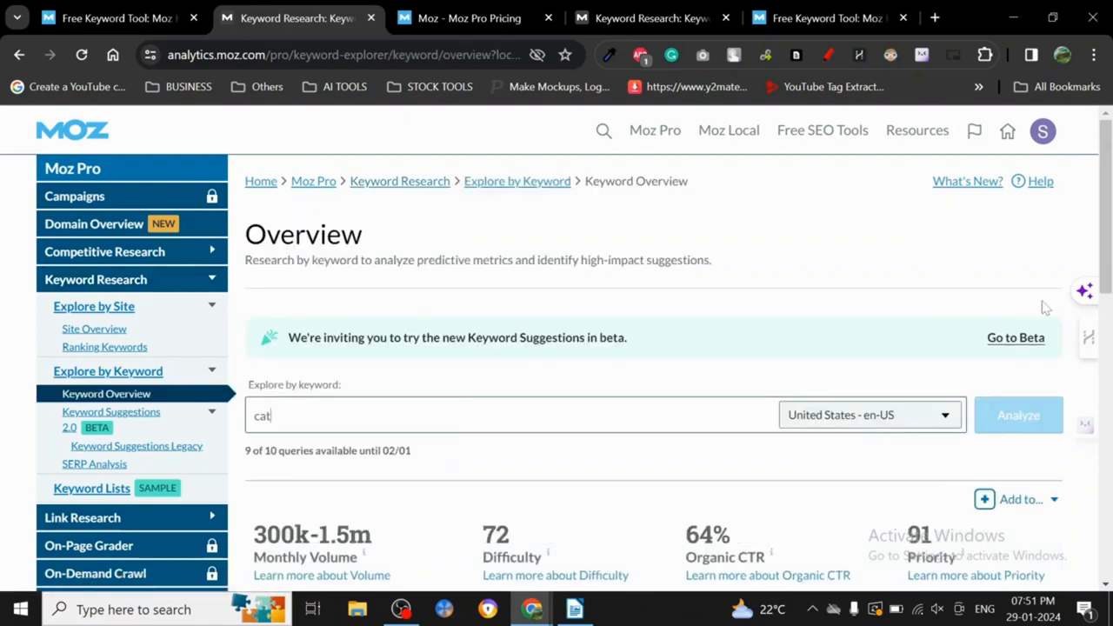
pyautogui.scroll(-3)
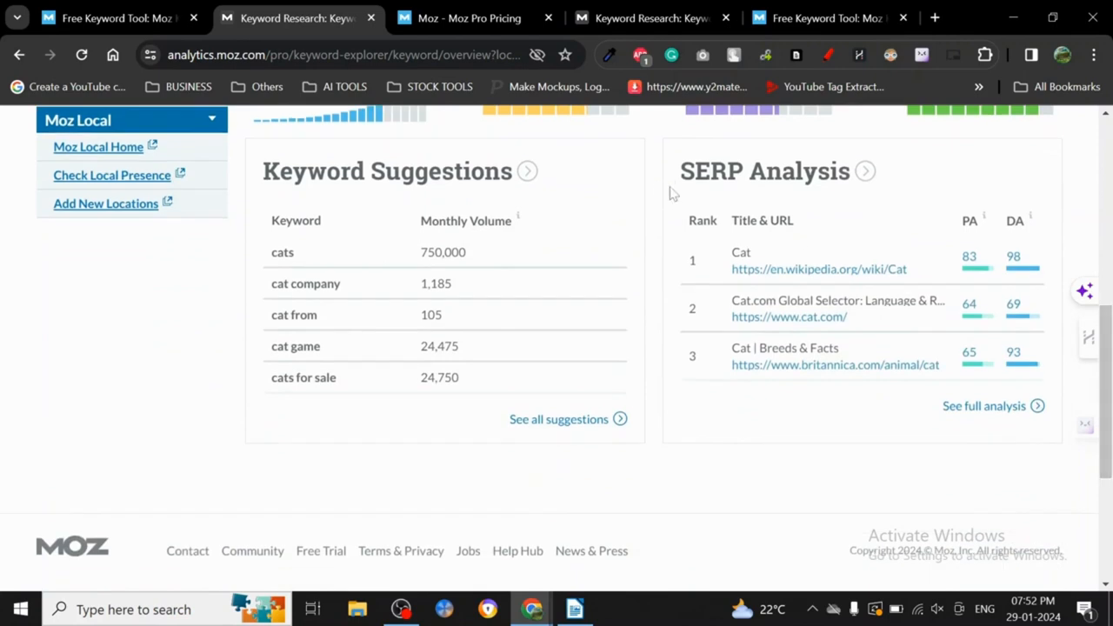
pyautogui.moveTo(491, 455)
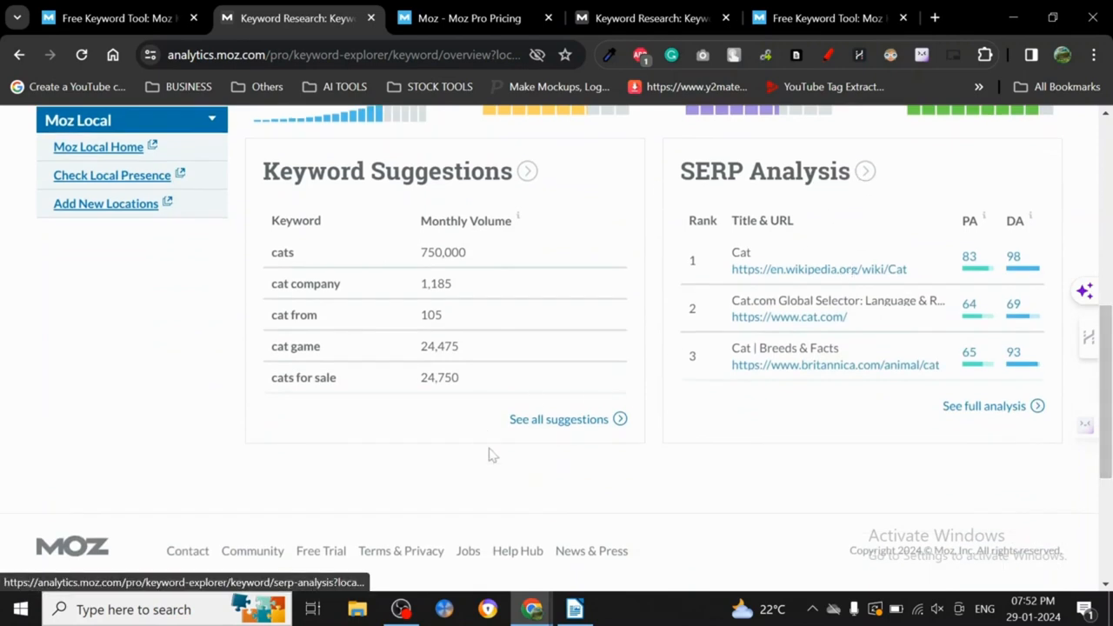
pyautogui.moveTo(591, 409)
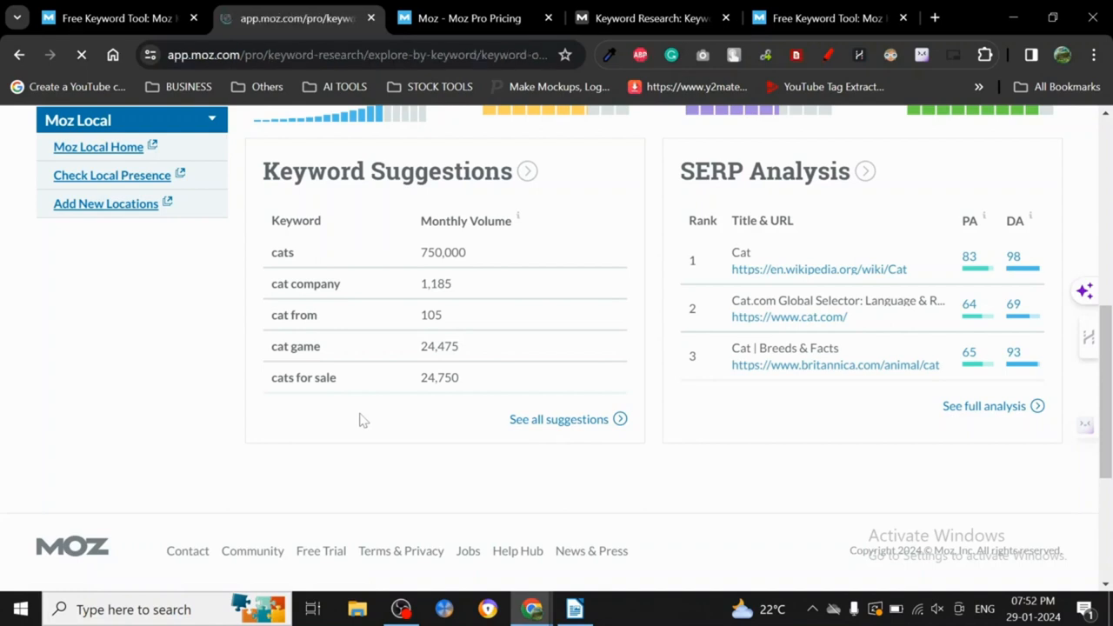
# - Open all suggestions for 'cat' and browse the Top suggestions table's relevancy, volume and difficulty
pyautogui.click(558, 419)
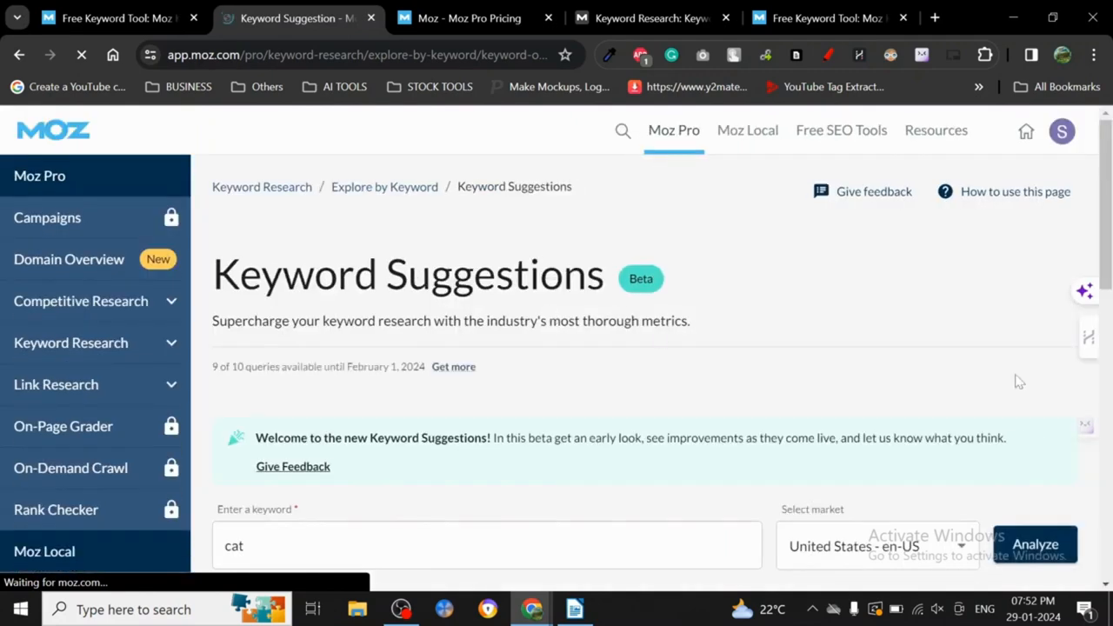
pyautogui.click(1034, 544)
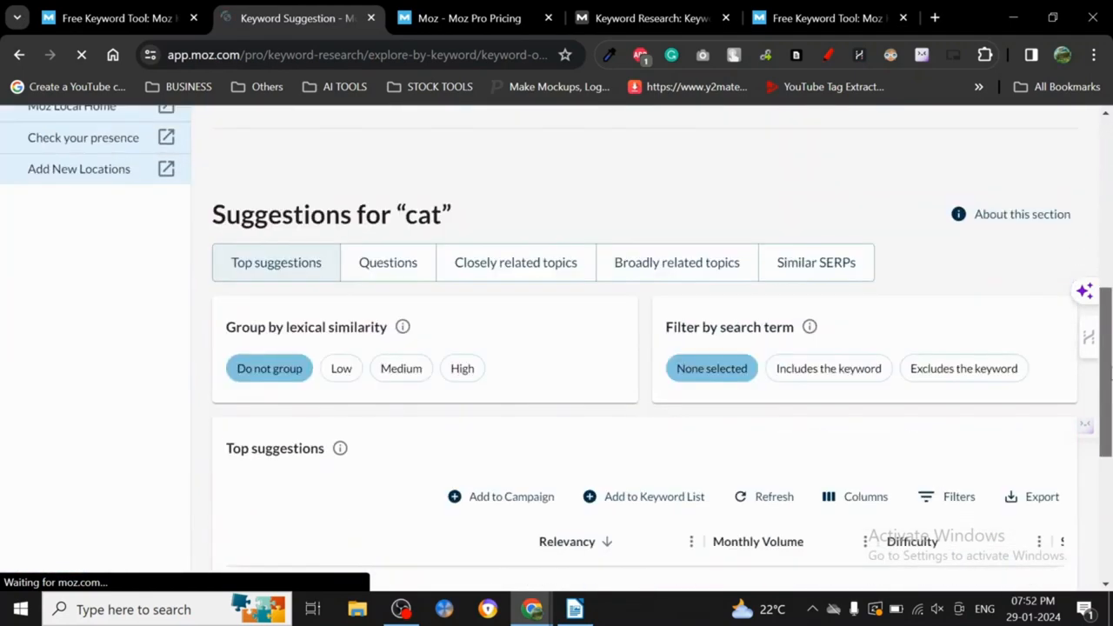
pyautogui.scroll(-3)
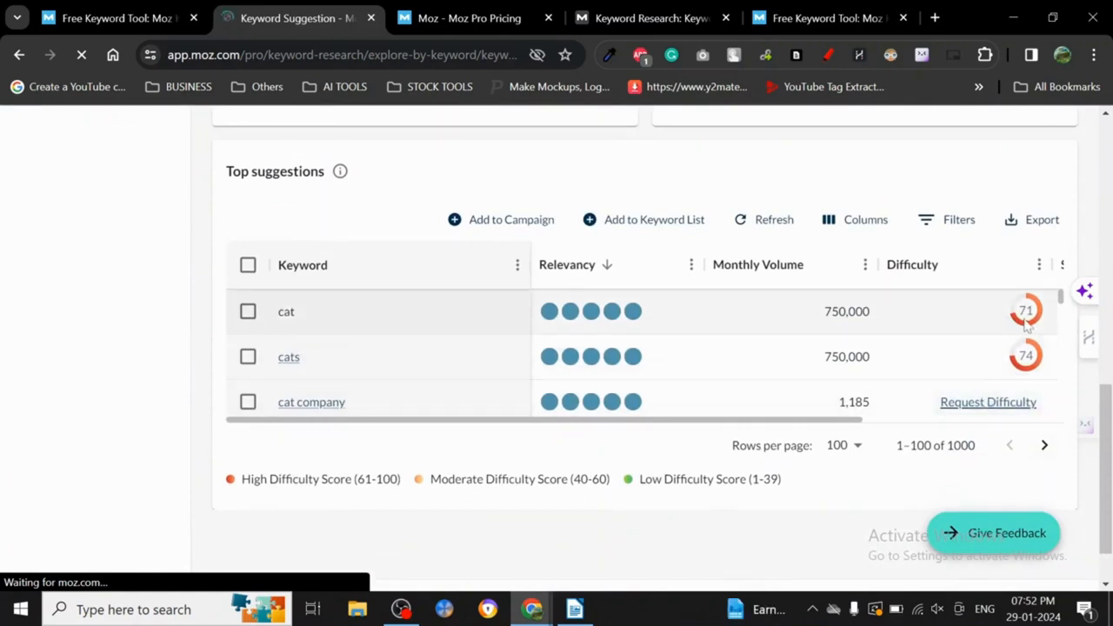
pyautogui.moveTo(513, 430)
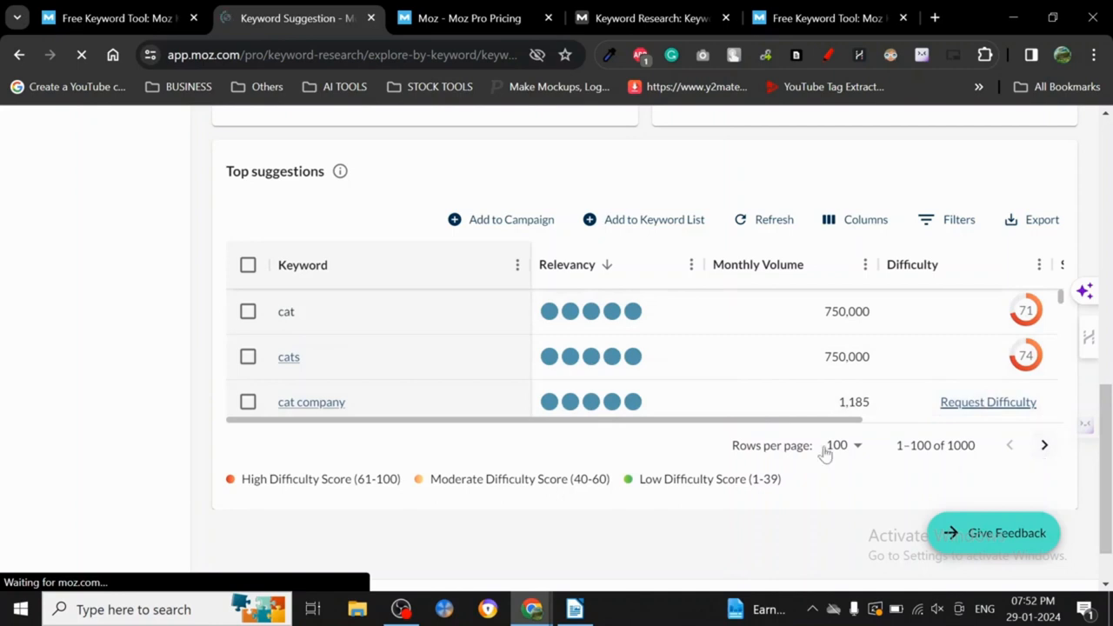
pyautogui.click(842, 445)
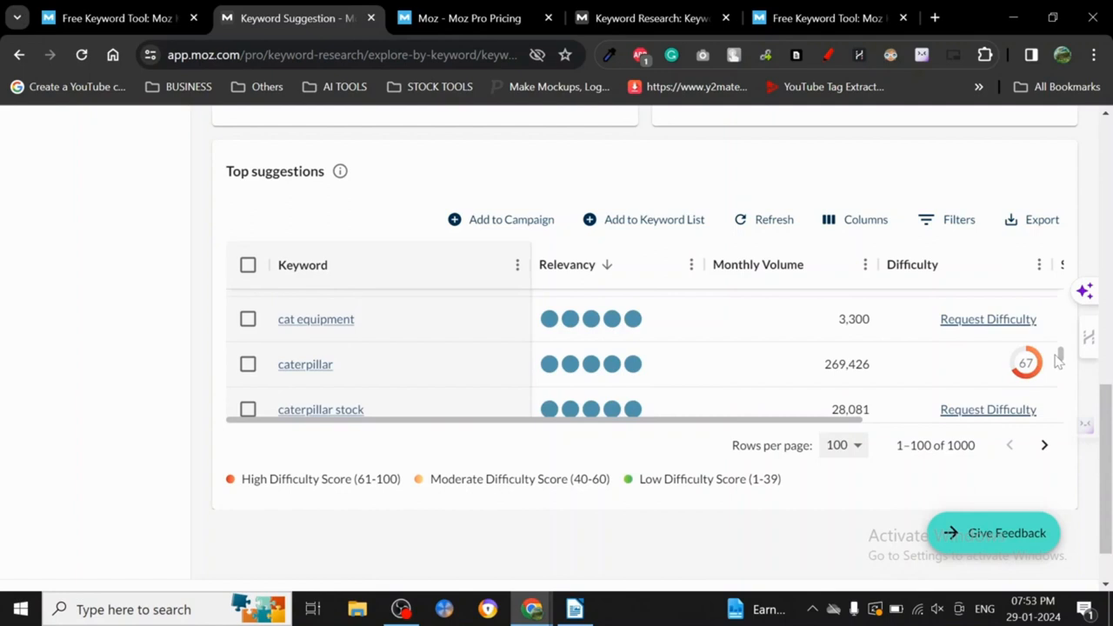
# - Browse the 'cat' suggestions, checking 'cats breeds' at 6,230 volume and difficulty 47
pyautogui.scroll(-3)
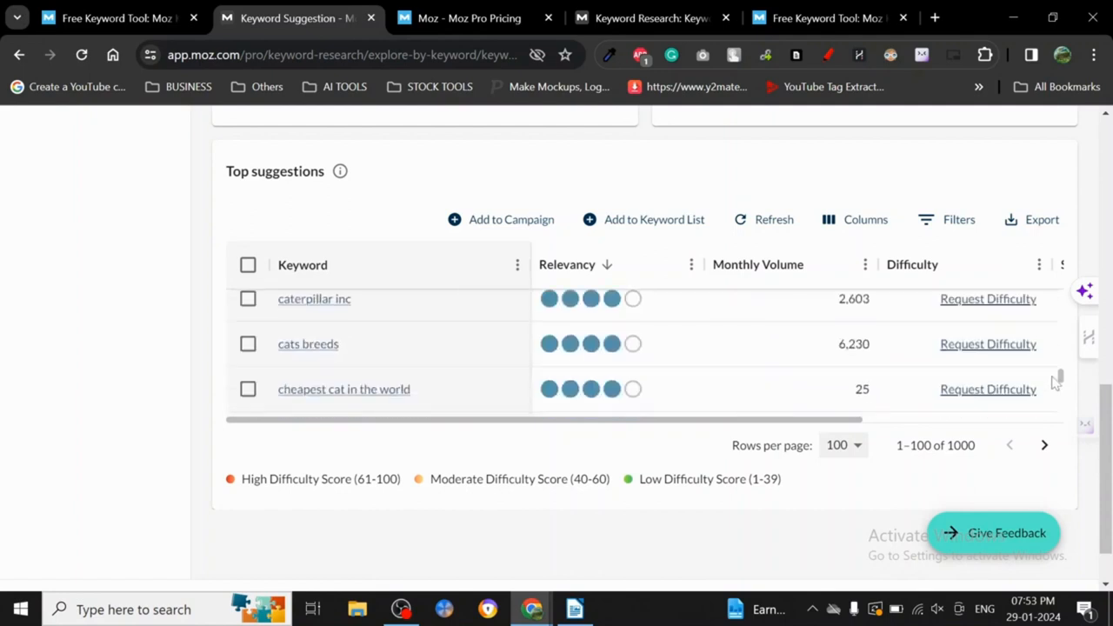
pyautogui.click(988, 344)
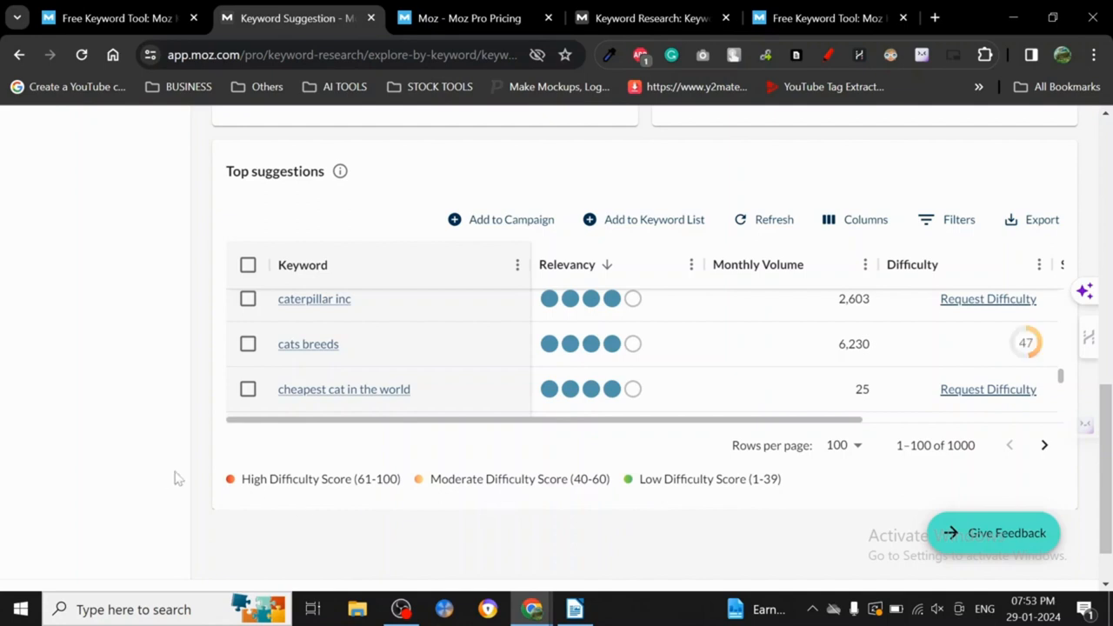
pyautogui.moveTo(1019, 359)
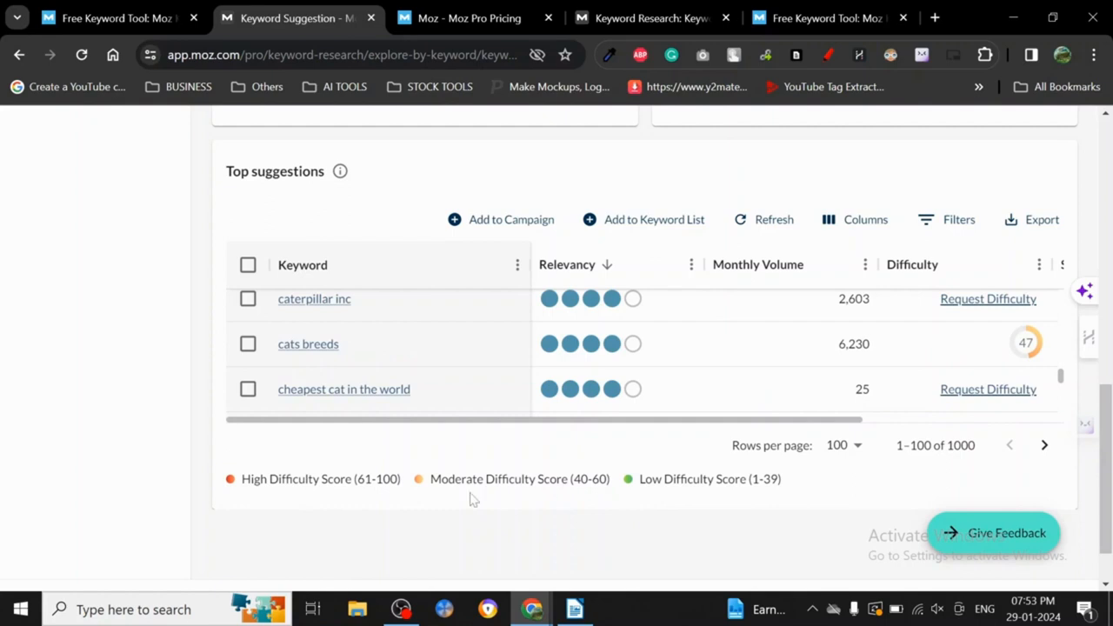
pyautogui.moveTo(1063, 389)
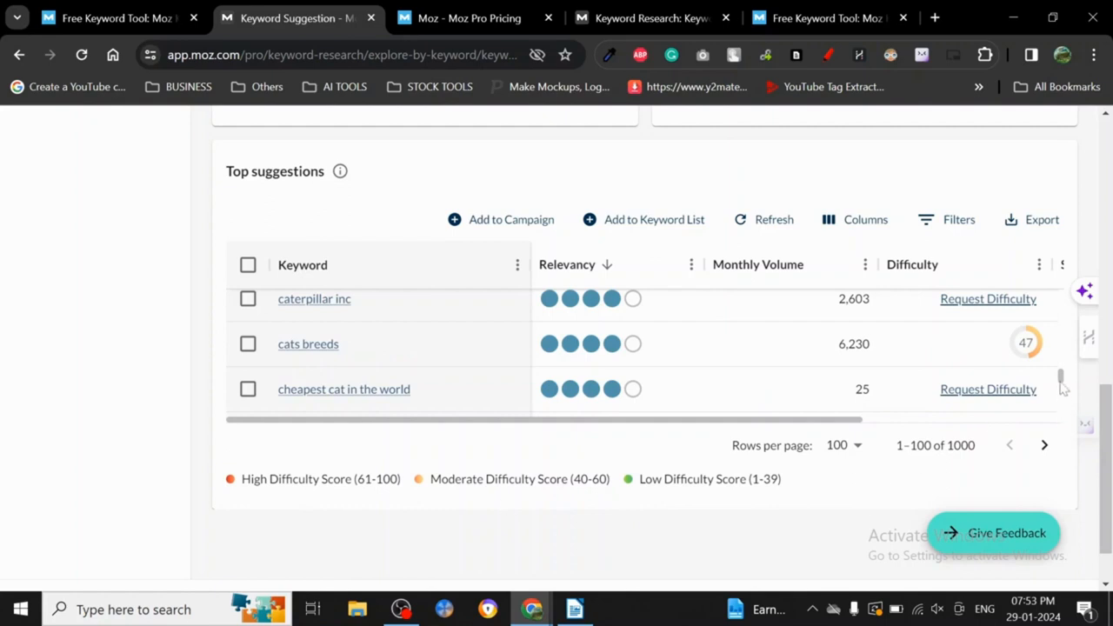
pyautogui.scroll(-3)
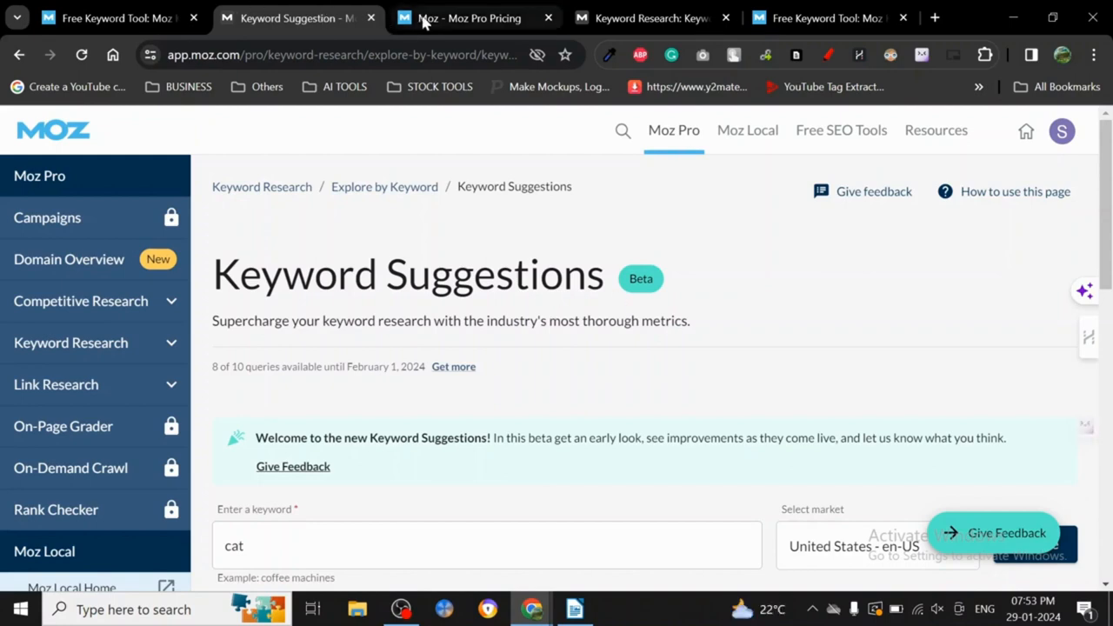
# - Switch to the Moz Pro pricing tab showing Standard $79 through Premium $479 monthly plans
pyautogui.click(469, 18)
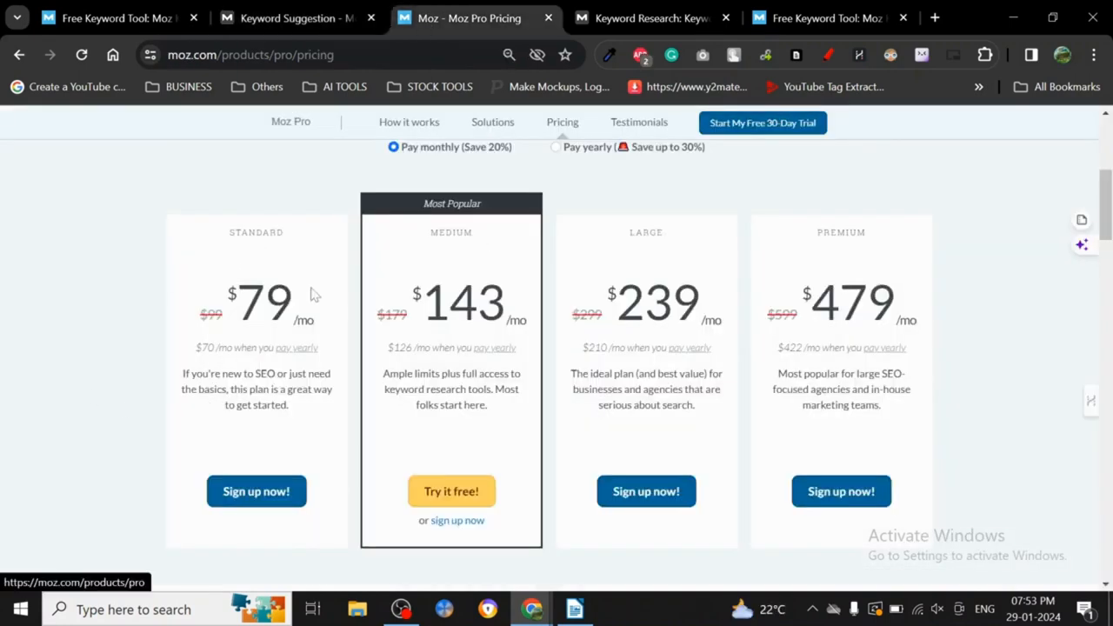
pyautogui.moveTo(822, 267)
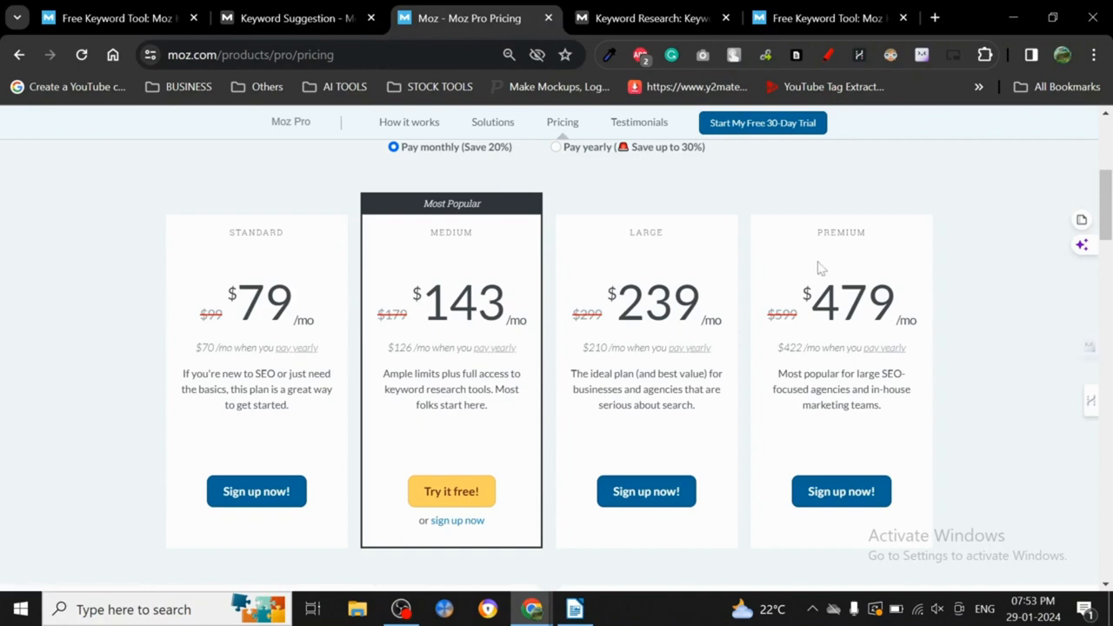
pyautogui.moveTo(342, 298)
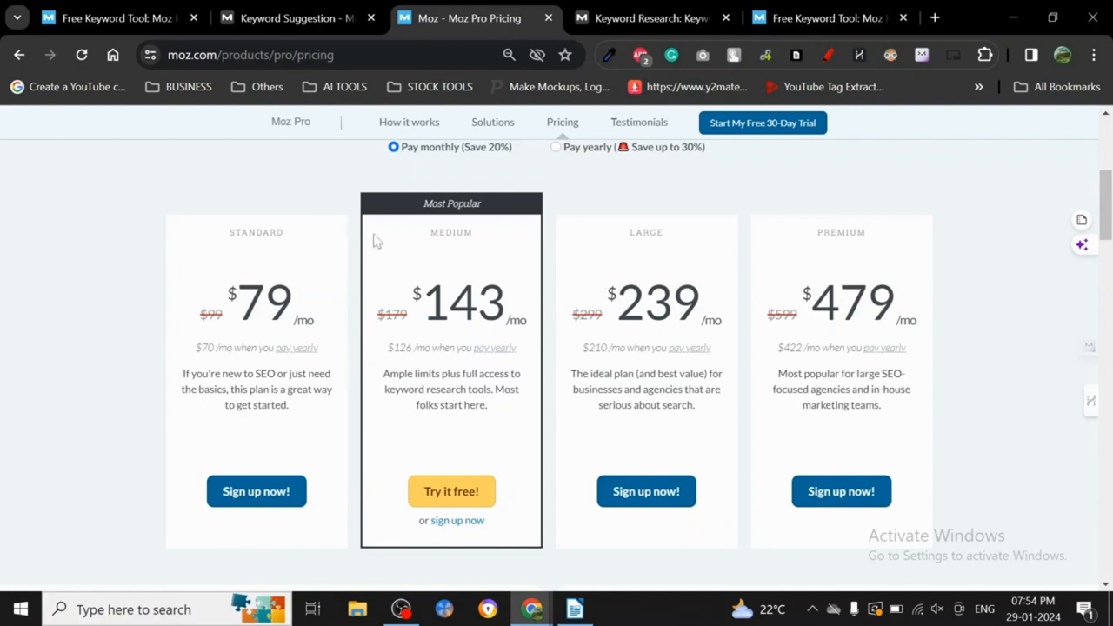
pyautogui.moveTo(192, 328)
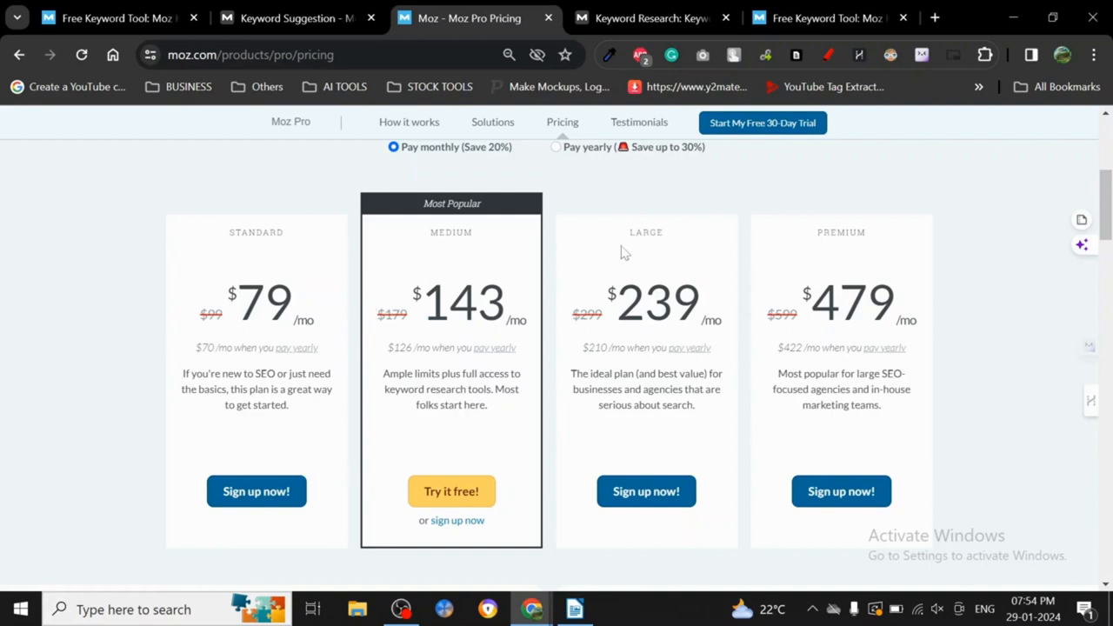
pyautogui.moveTo(864, 214)
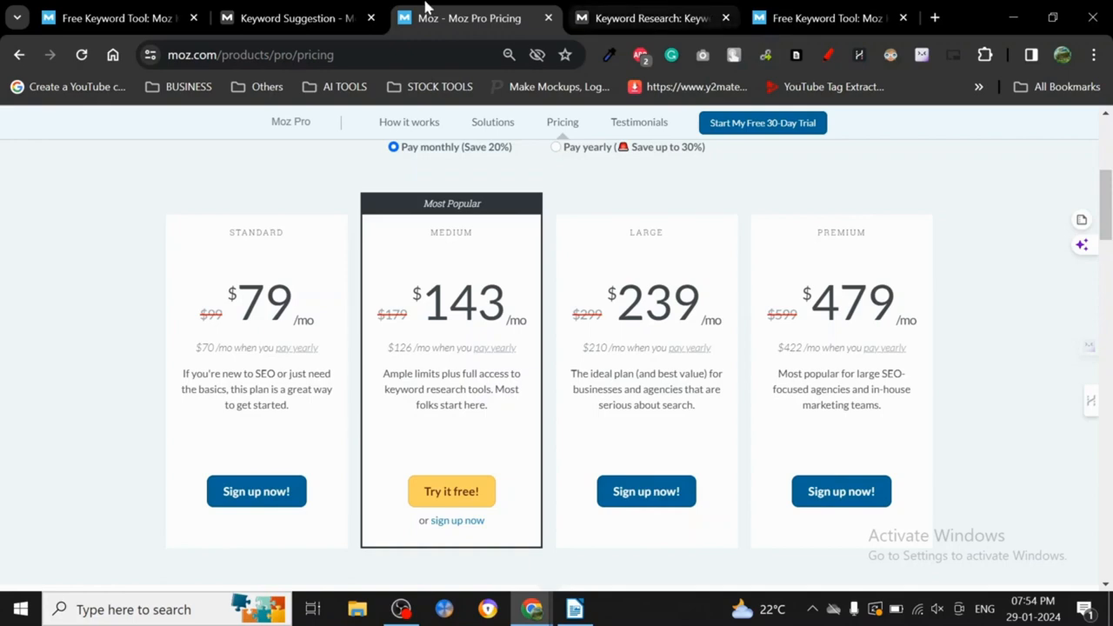
# - Return to the Keyword Suggestion tab and view 'cat' and 'cats' at difficulty 71 and 74
pyautogui.click(295, 18)
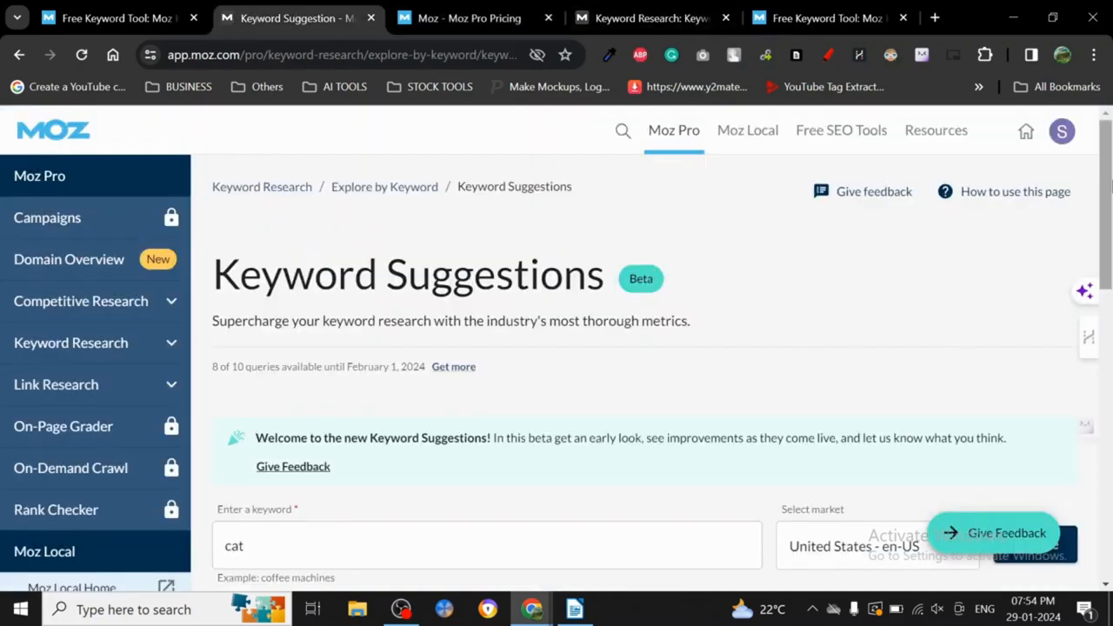
pyautogui.scroll(-3)
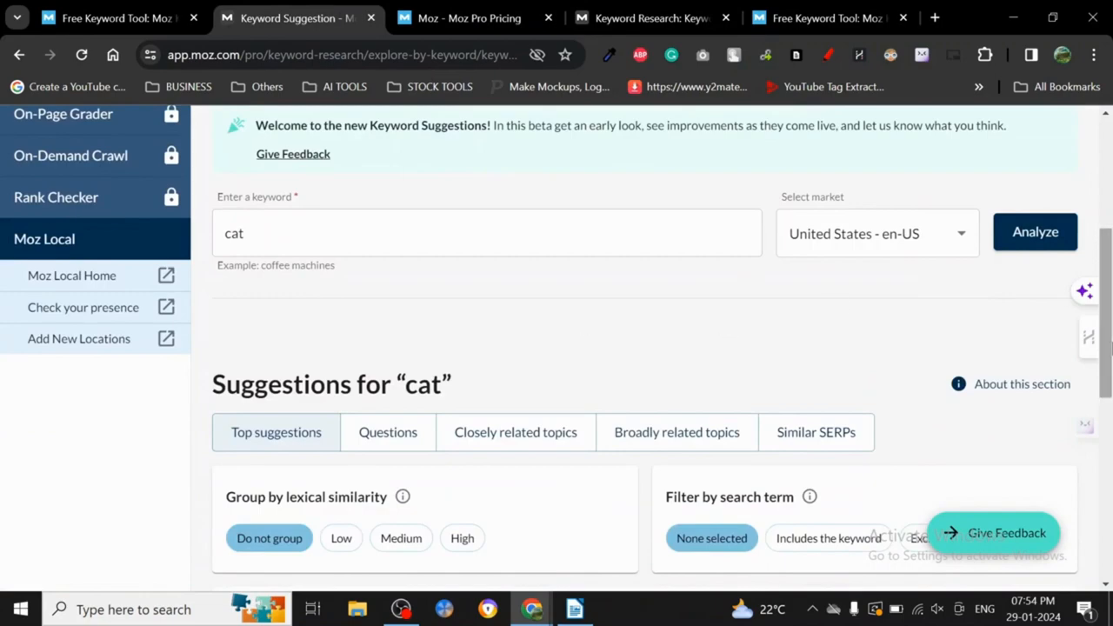
pyautogui.scroll(-3)
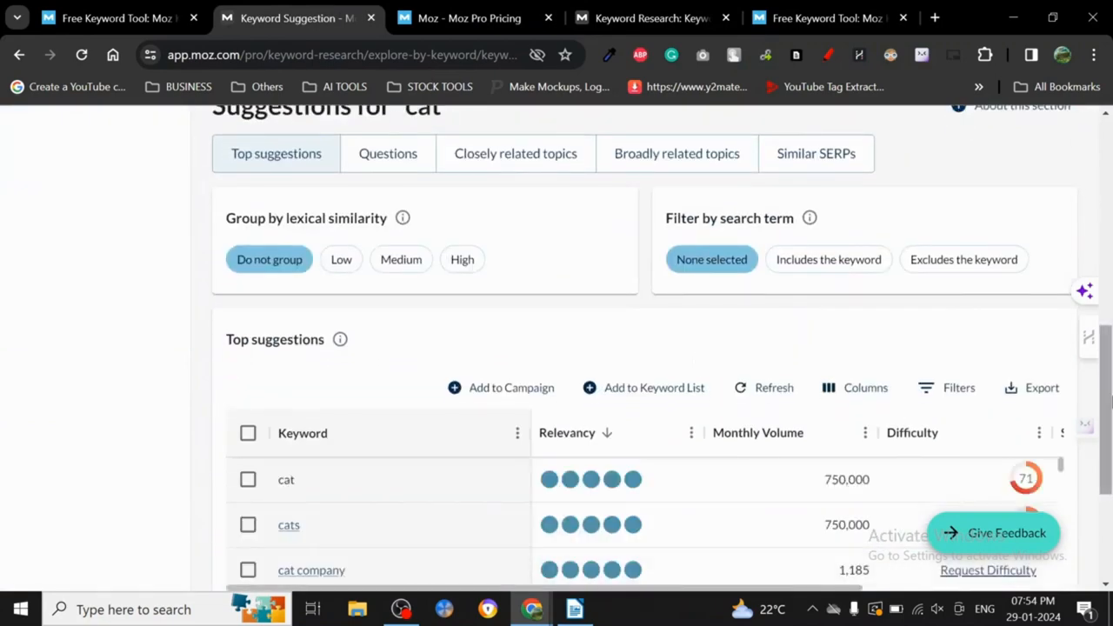
pyautogui.scroll(-3)
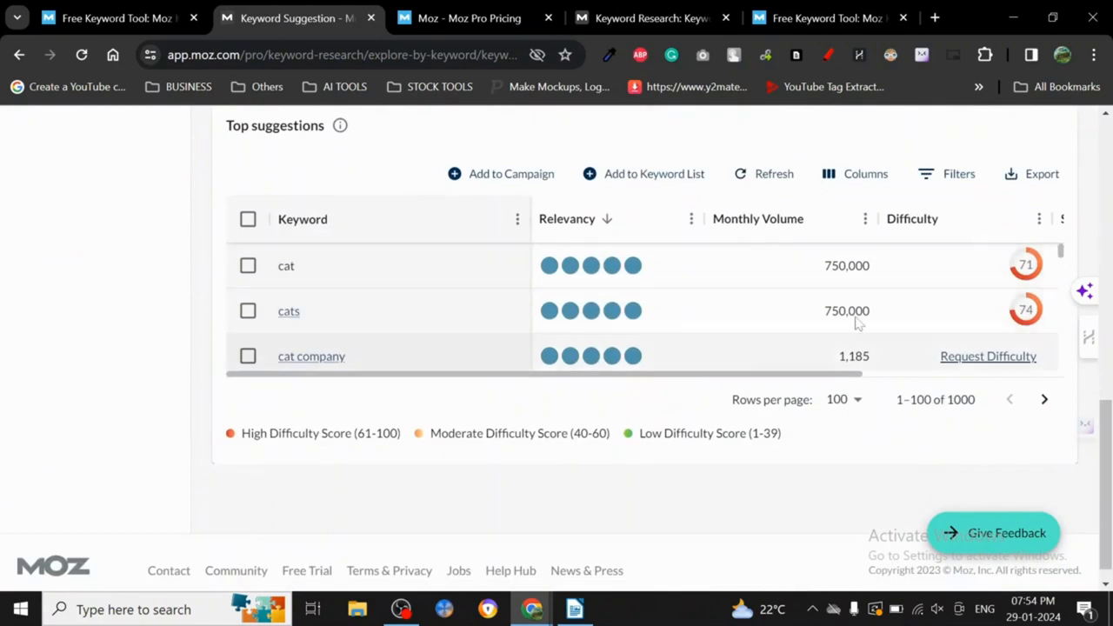
pyautogui.moveTo(509, 308)
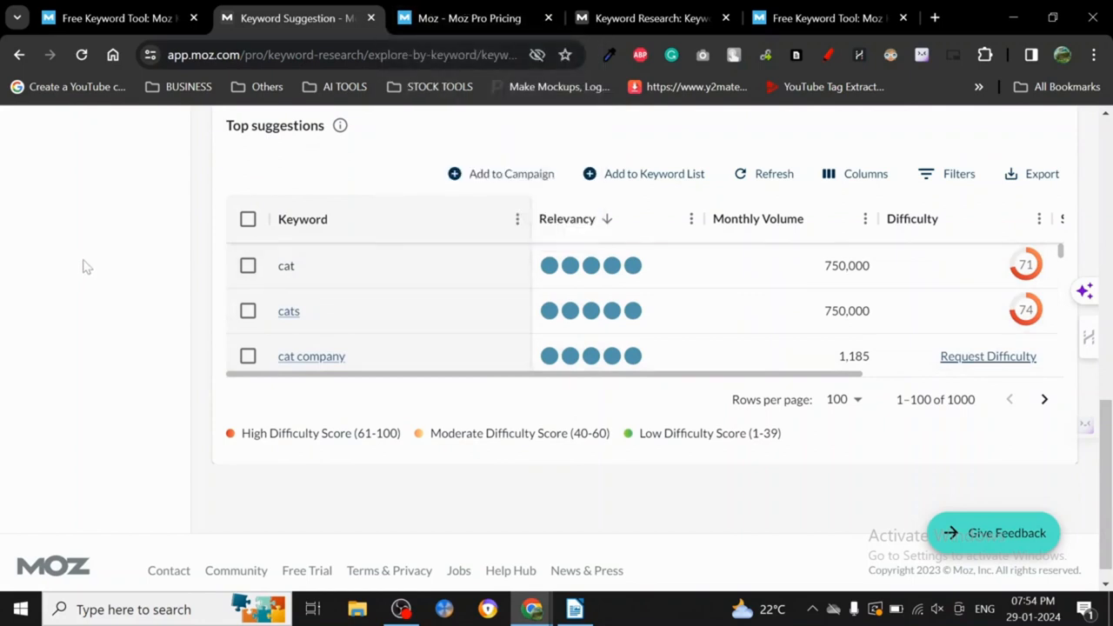
pyautogui.moveTo(873, 460)
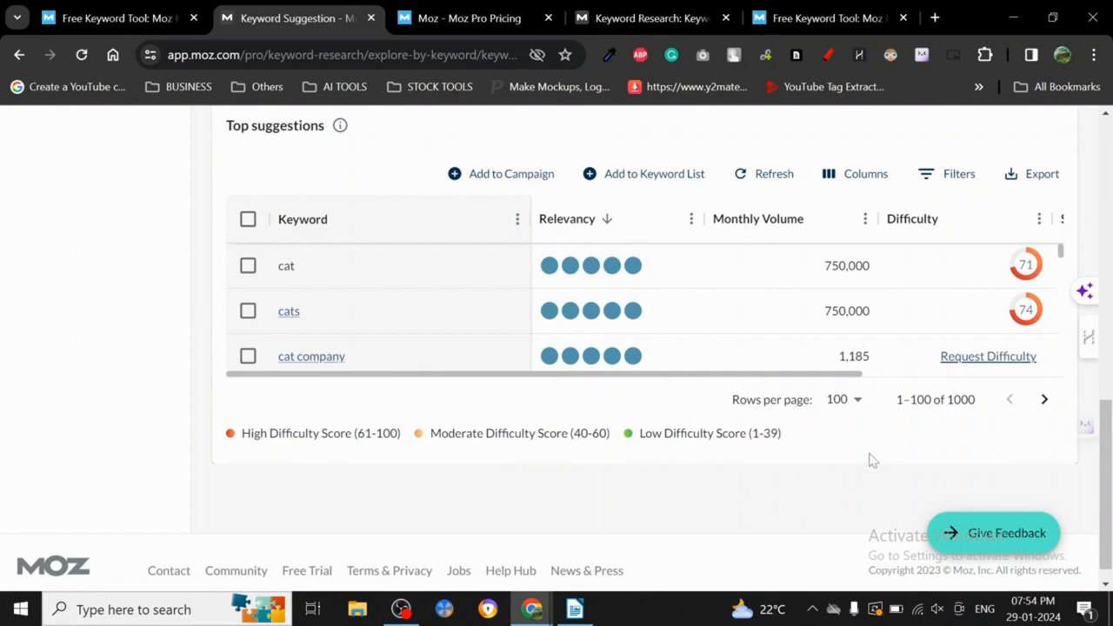
pyautogui.moveTo(909, 295)
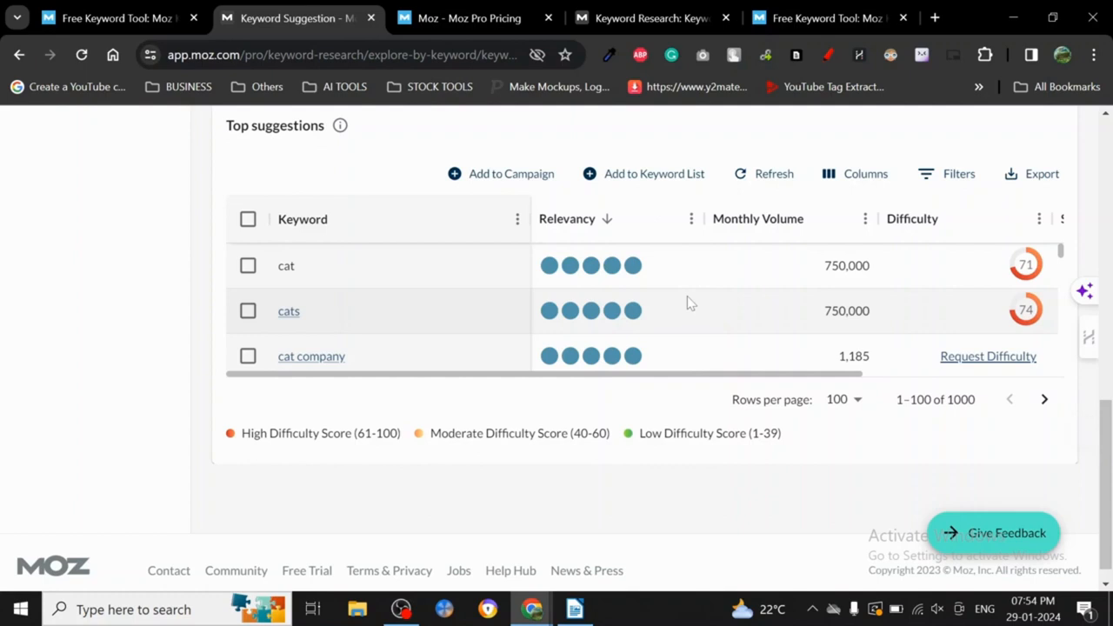
# - Switch back to the pricing tab to compare Standard $79, Medium $143, Large $239, Premium $479
pyautogui.click(469, 17)
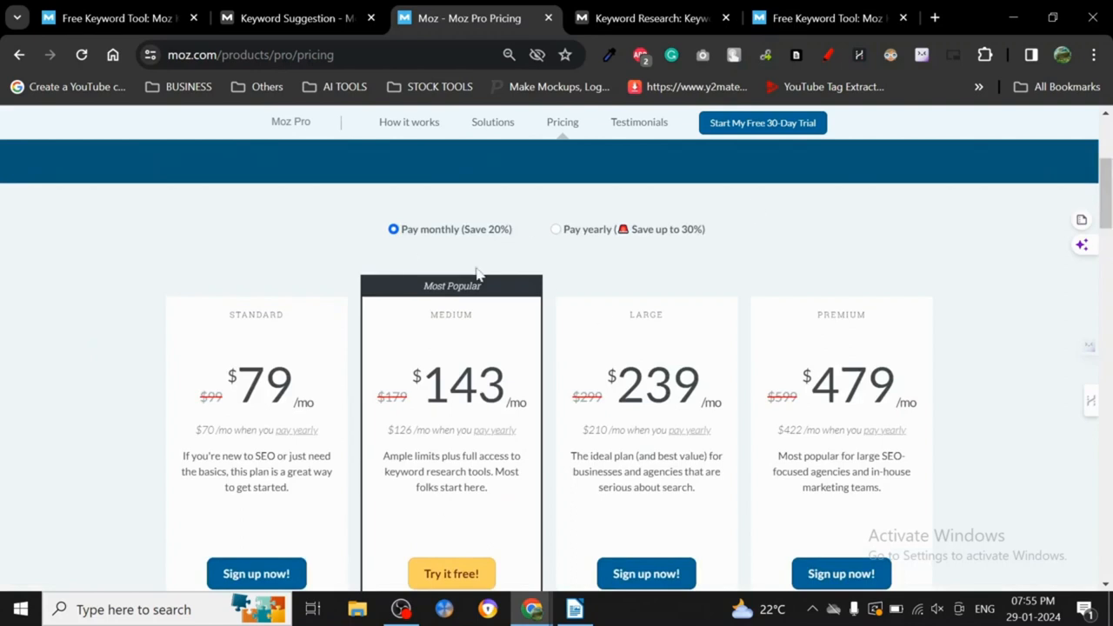
pyautogui.moveTo(385, 381)
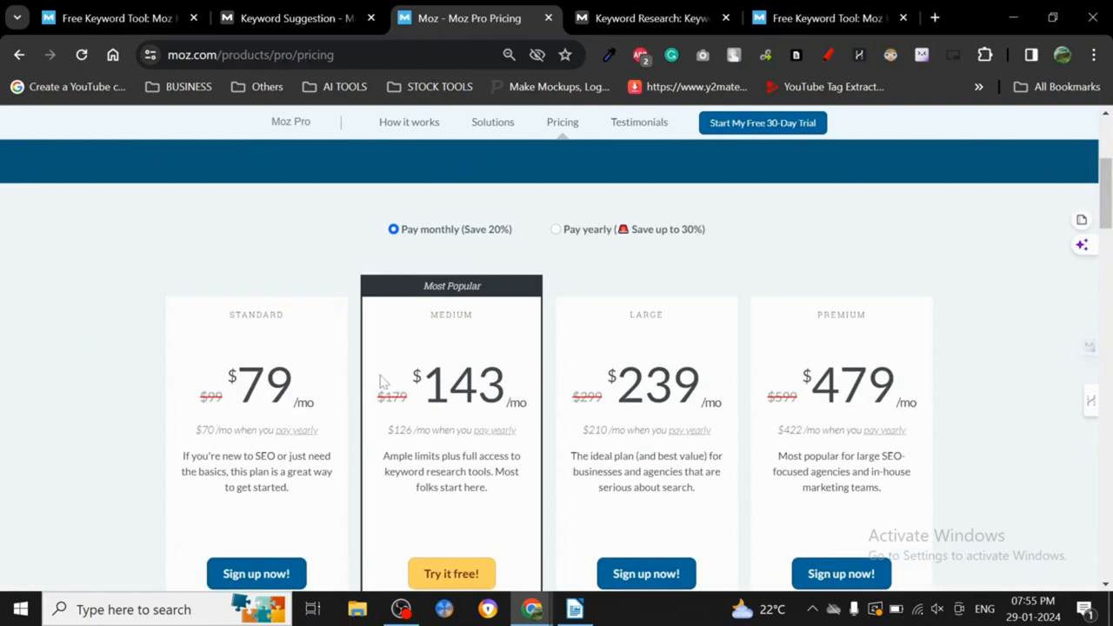
pyautogui.moveTo(545, 389)
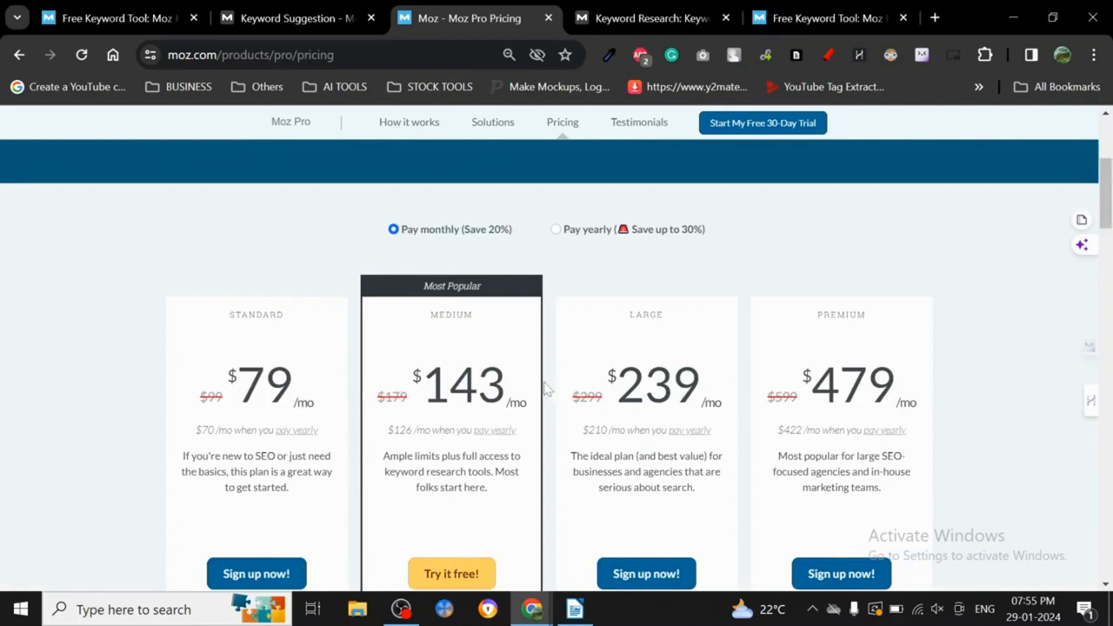